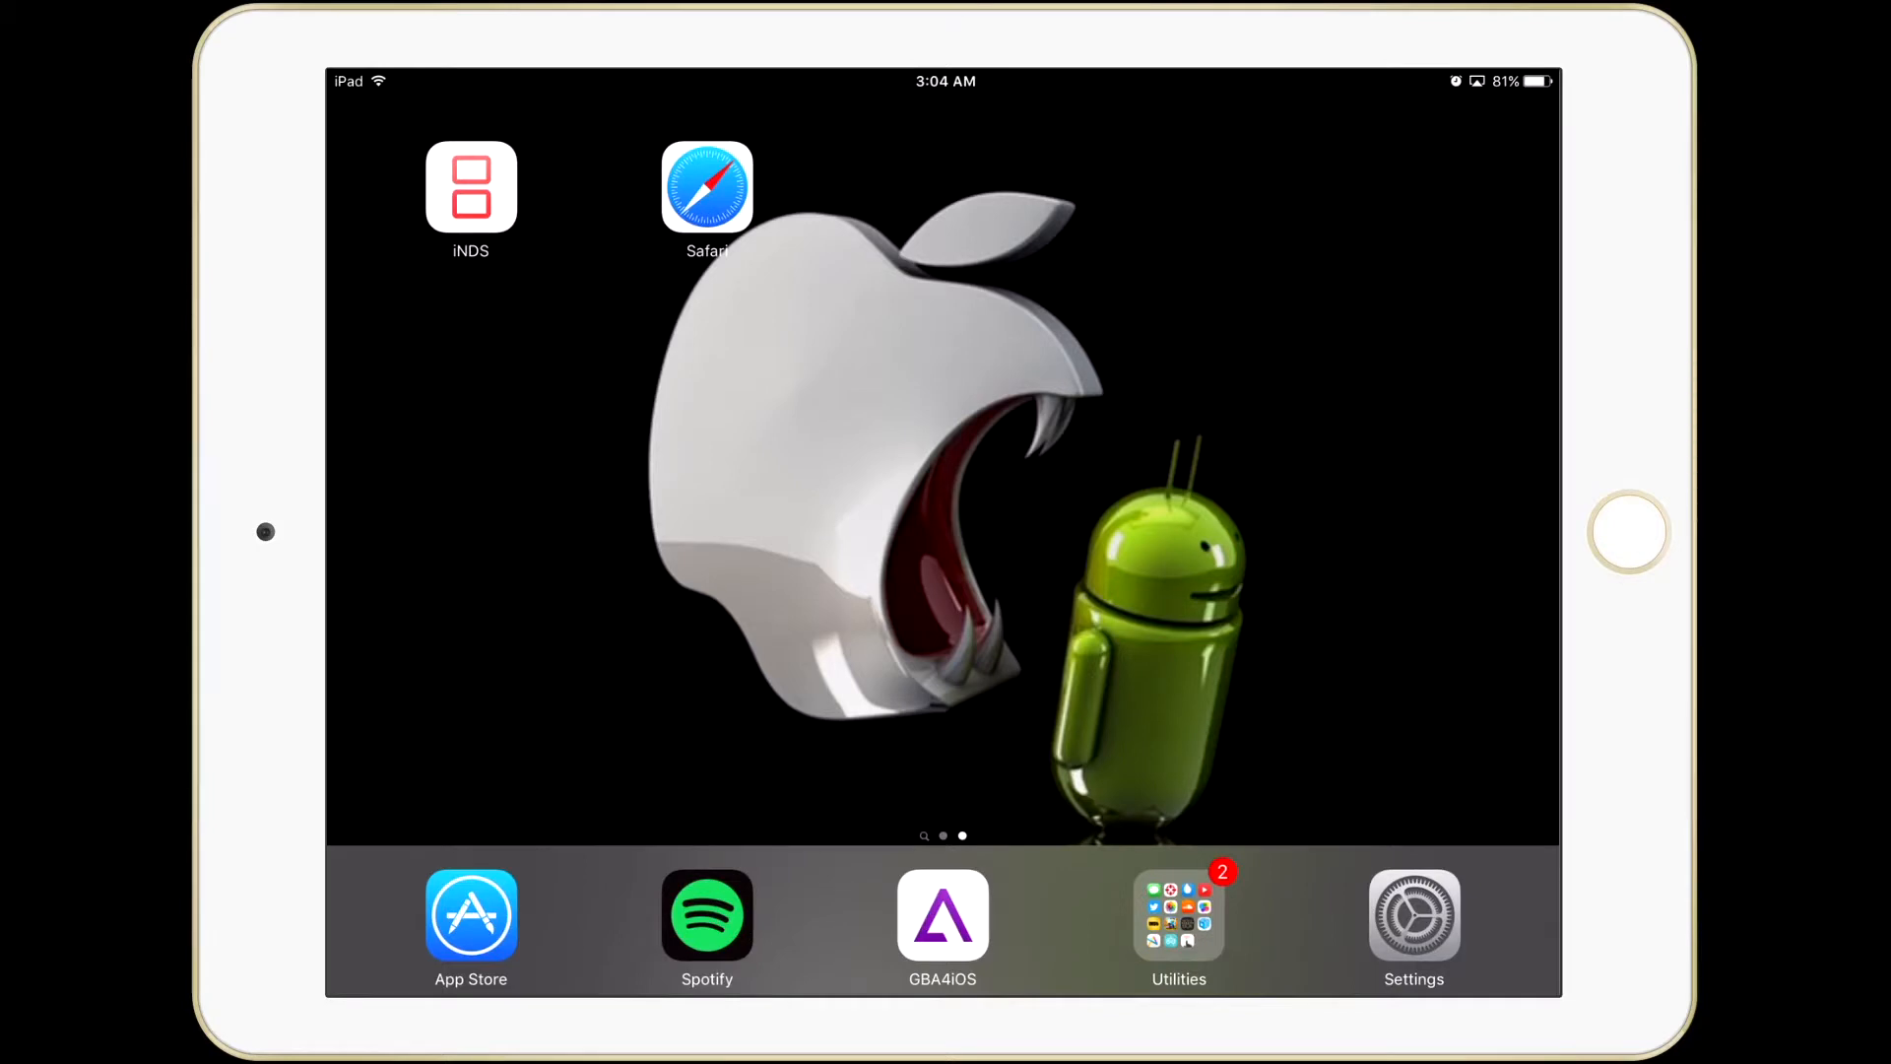
Step: Launch Safari from the home screen to reach the BuildStore Applications page at builds.io
{"action": "left_click", "coordinate": [708, 187]}
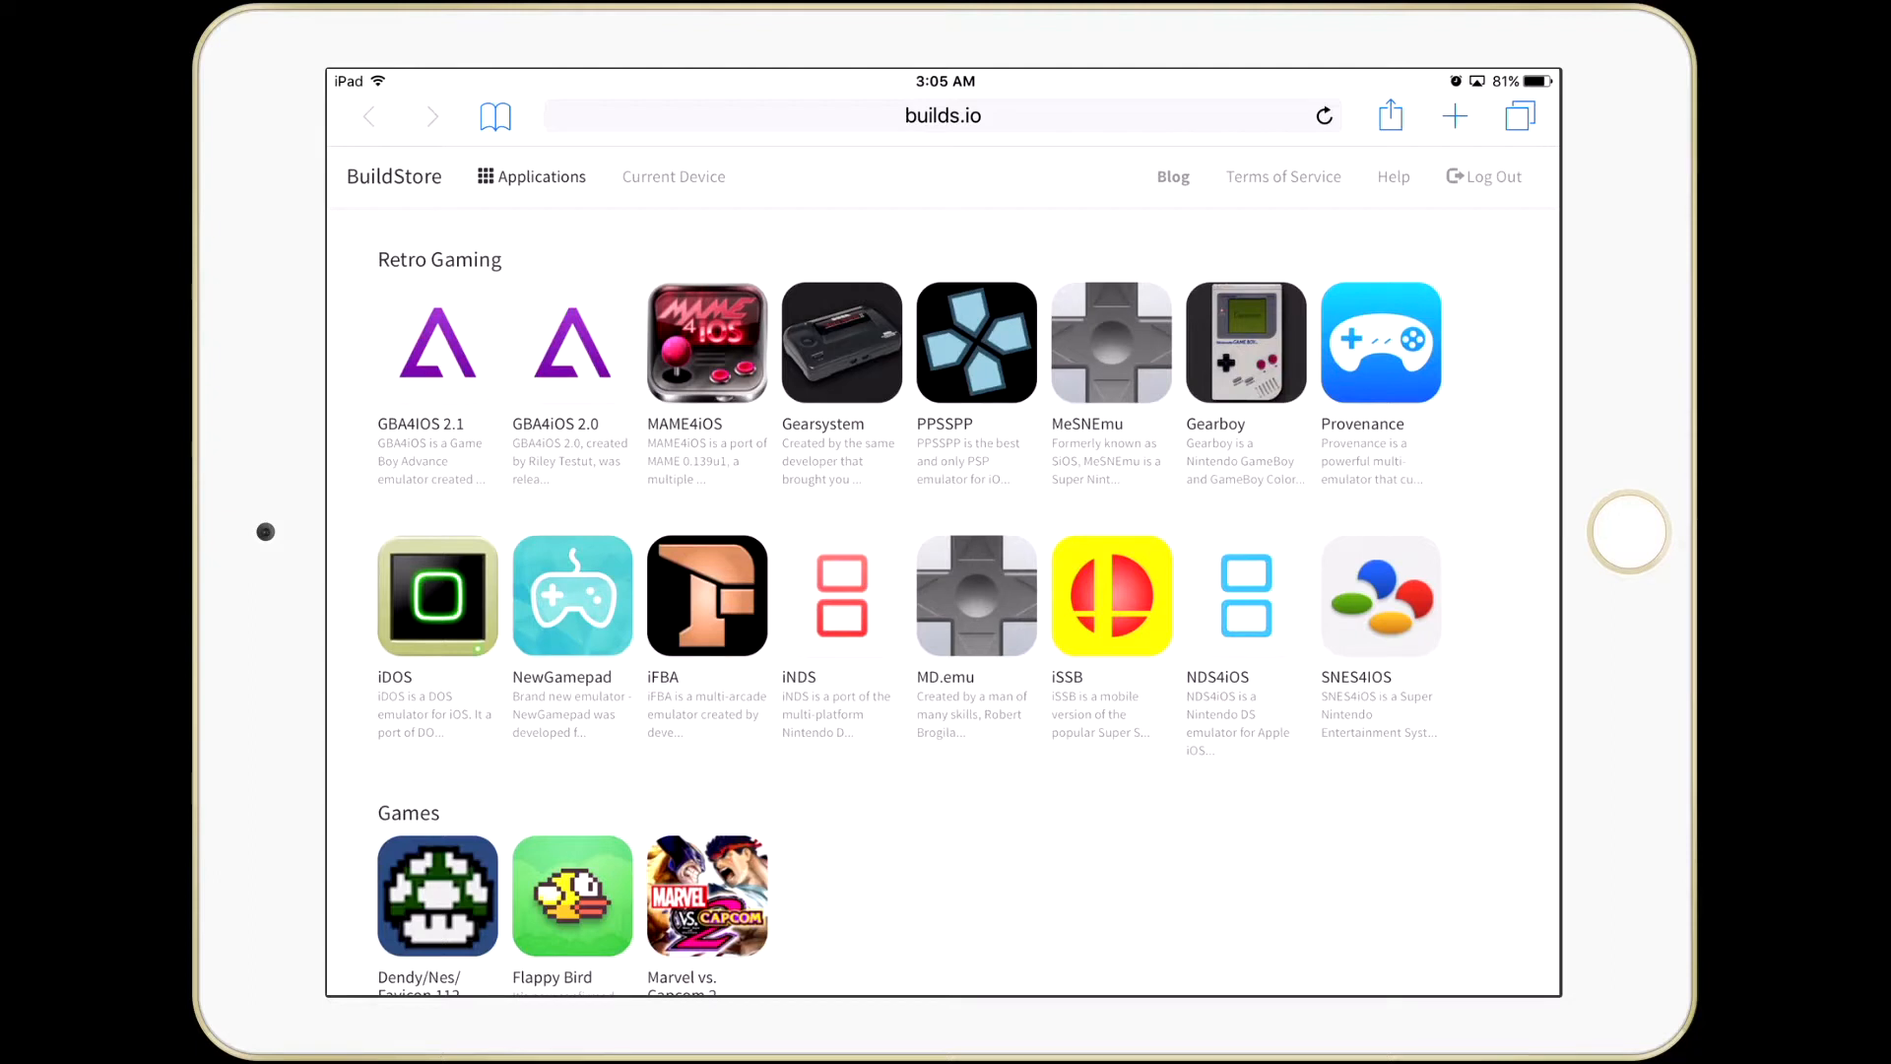
{"action": "scroll", "scroll_direction": "down", "scroll_amount": 3}
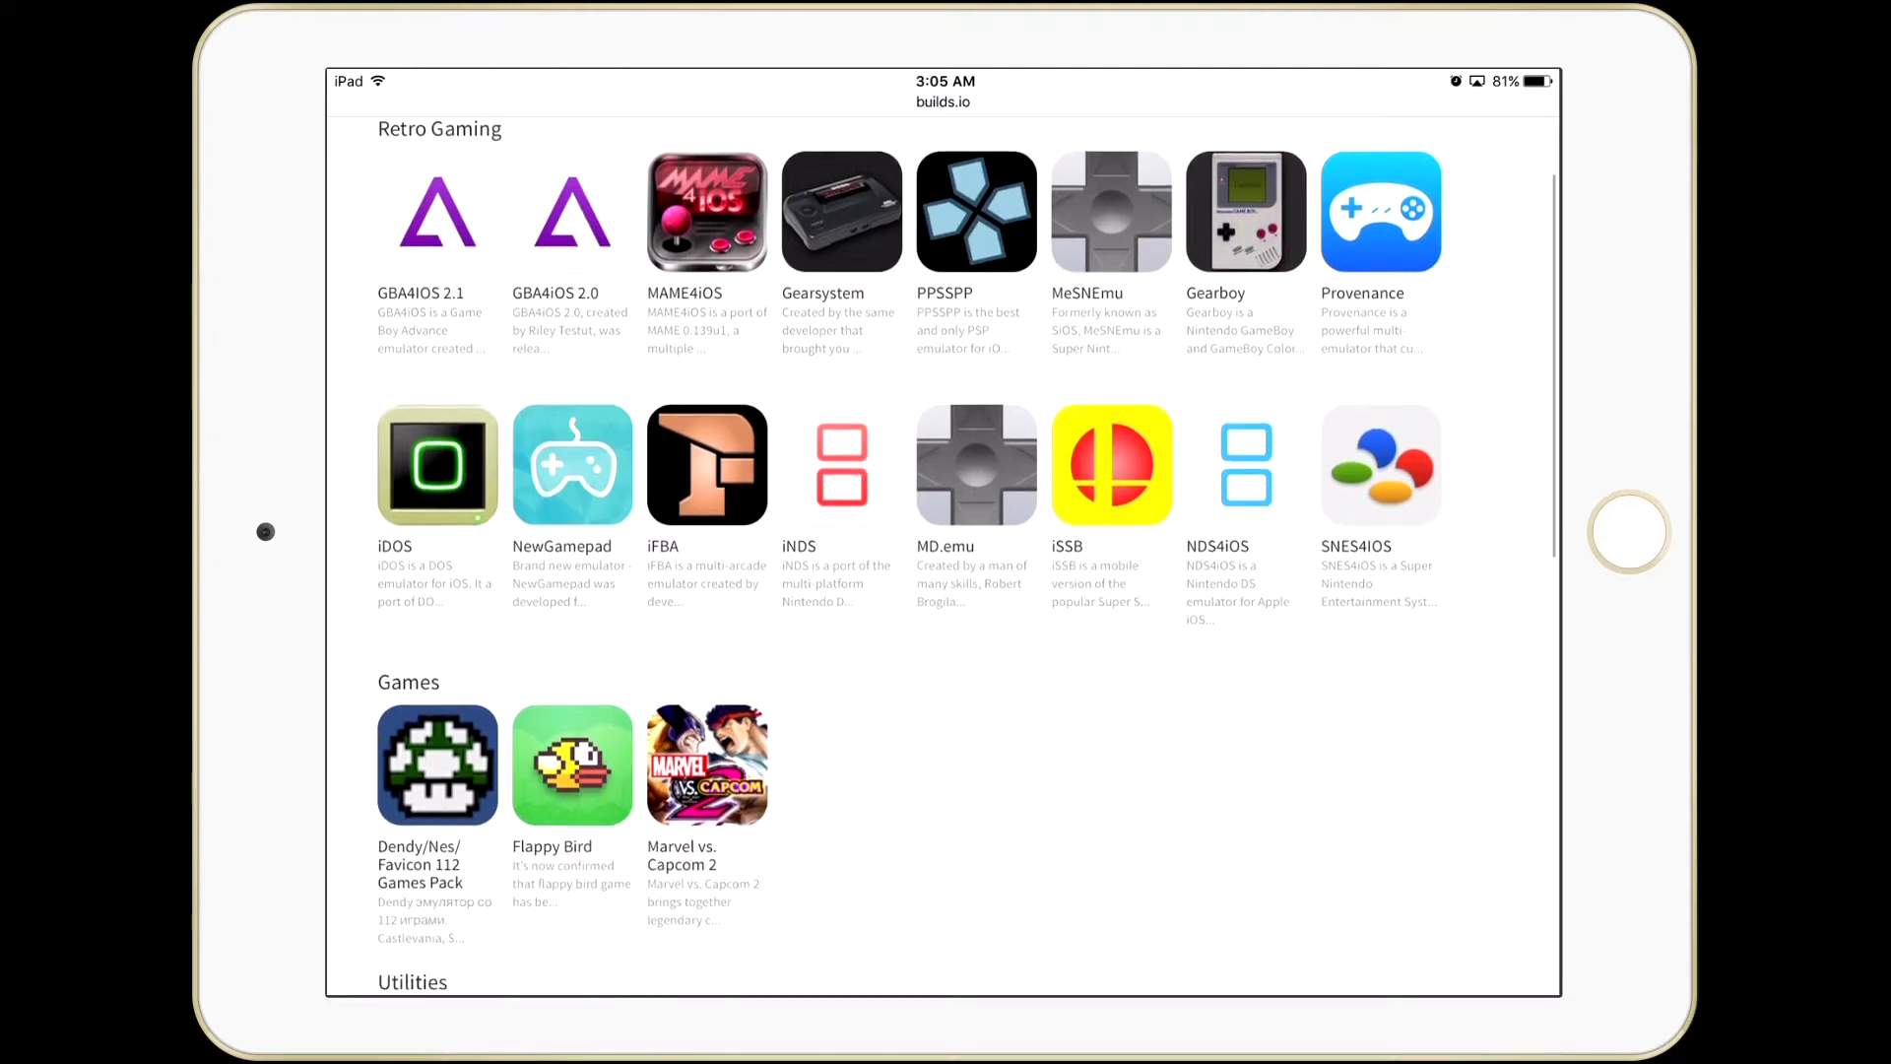
{"action": "scroll", "scroll_direction": "down", "scroll_amount": 3}
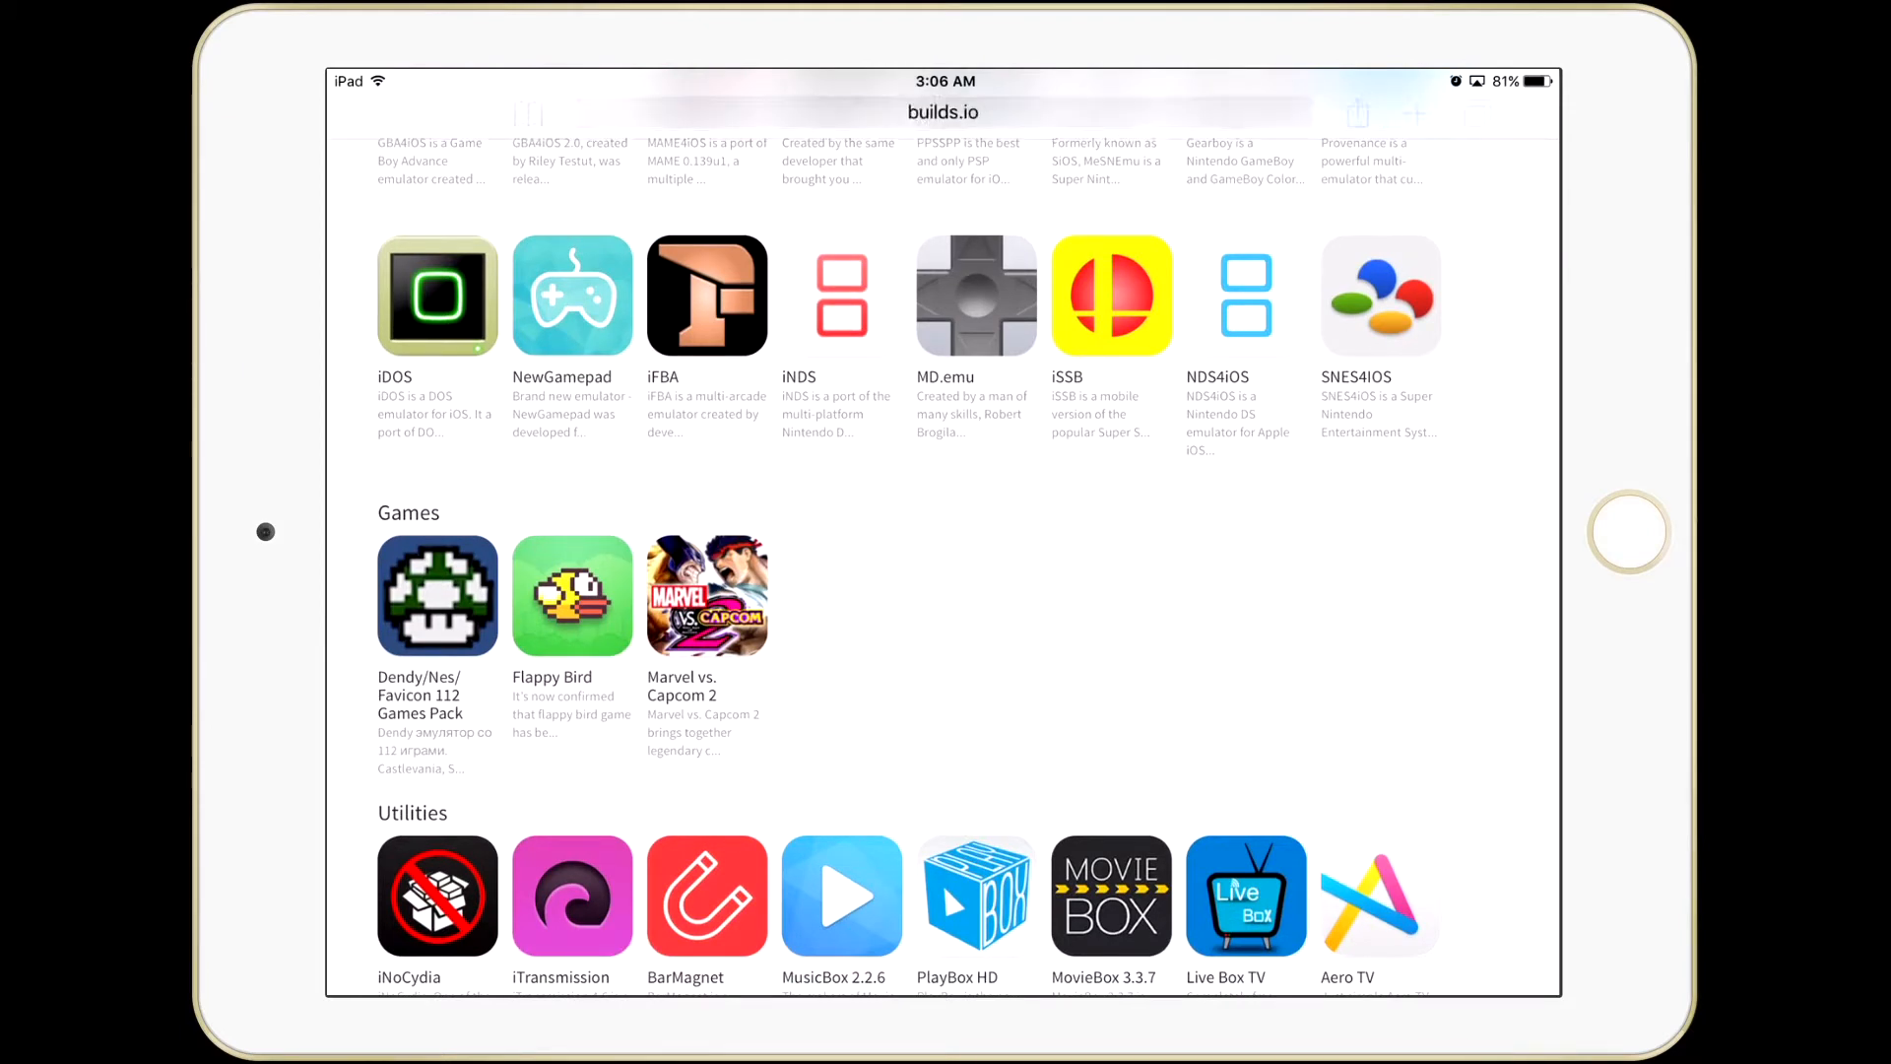
{"action": "left_click", "coordinate": [841, 295]}
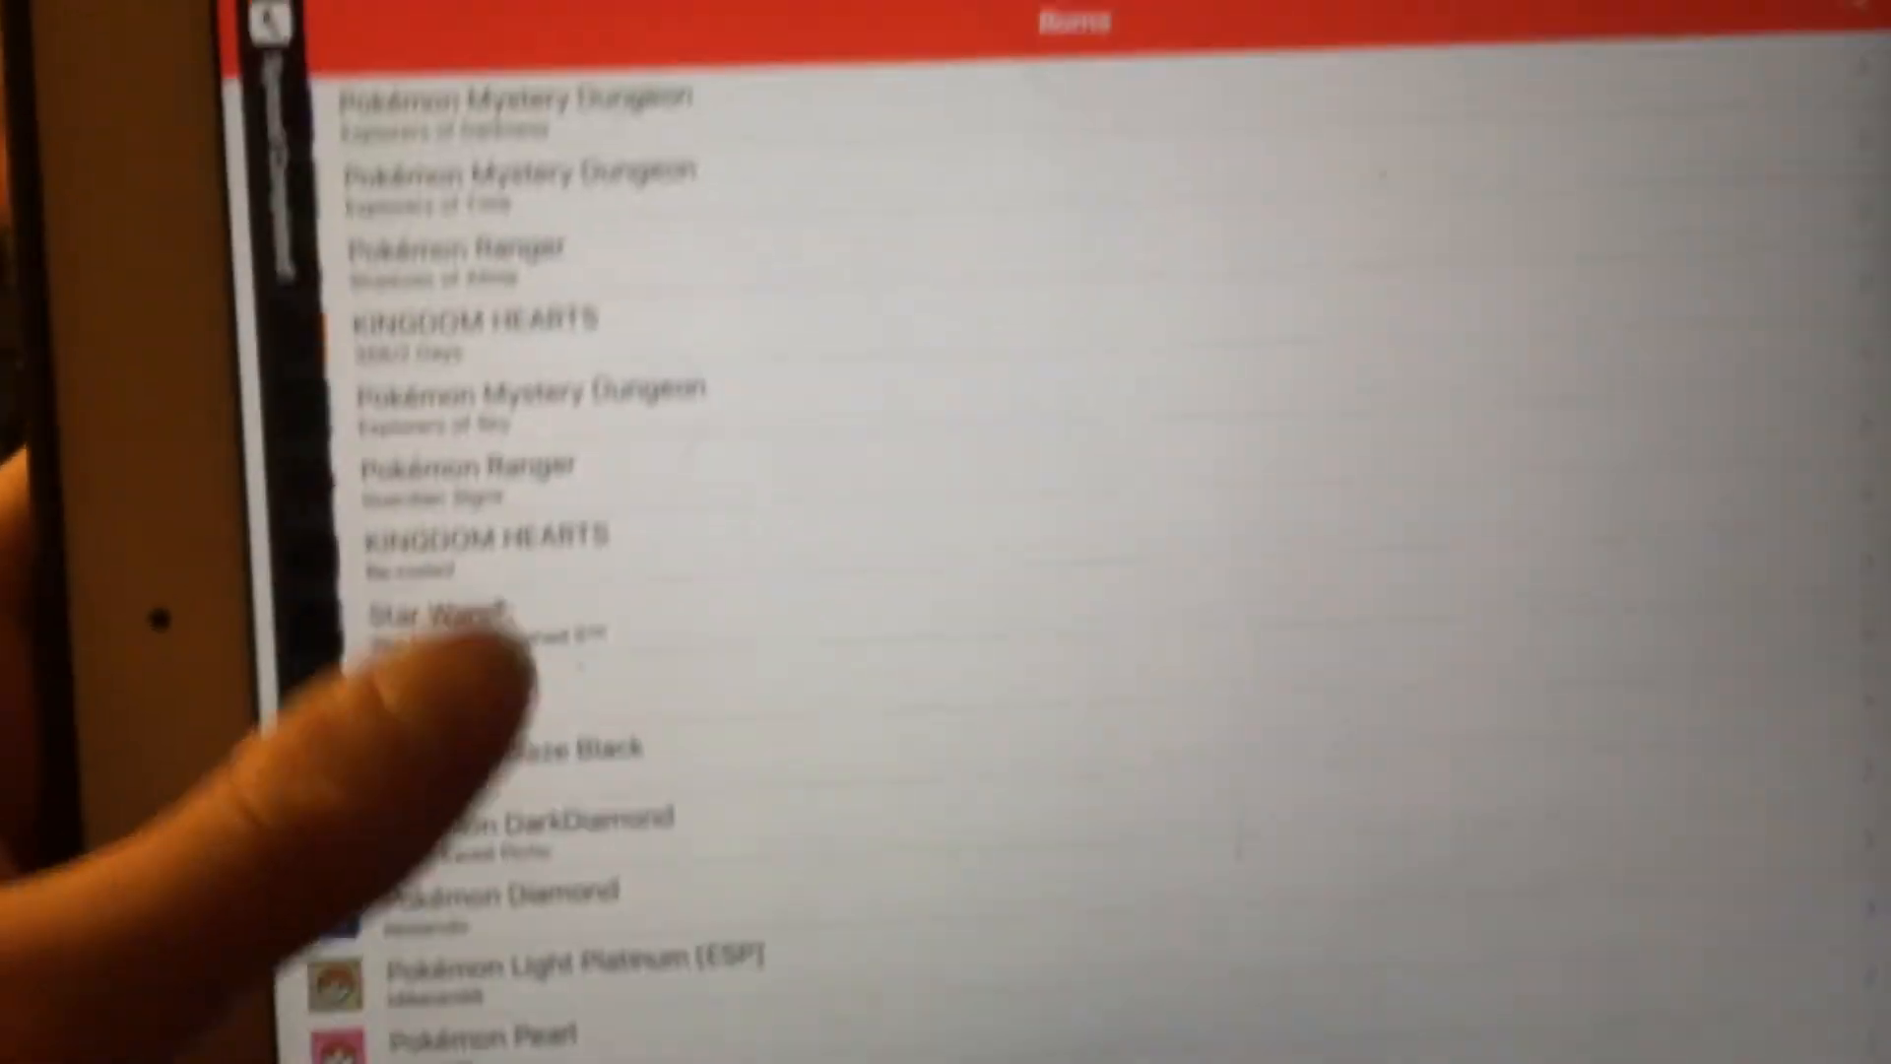
Step: Scroll the ROM list down to reveal Pokémon Pearl, HeartGold and SoulSilver entries
{"action": "scroll", "scroll_direction": "down", "scroll_amount": 3}
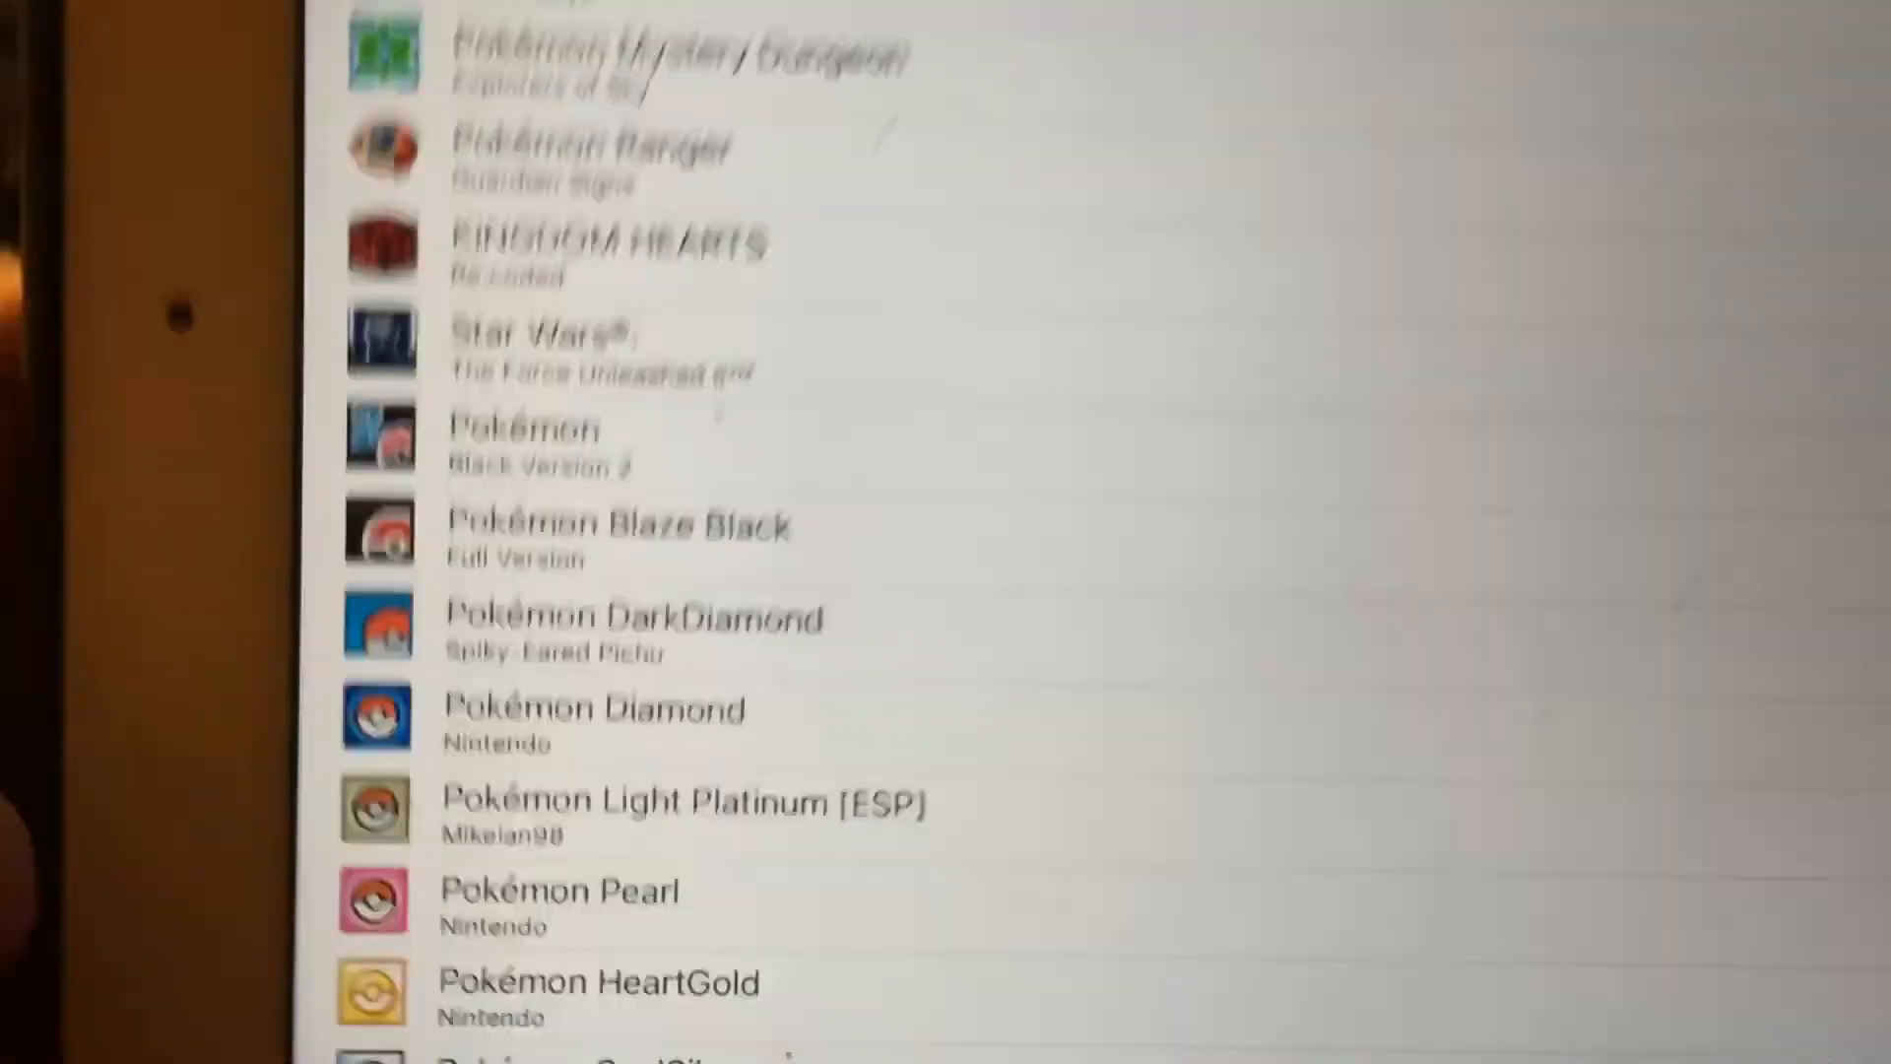
{"action": "scroll", "scroll_direction": "down", "scroll_amount": 3}
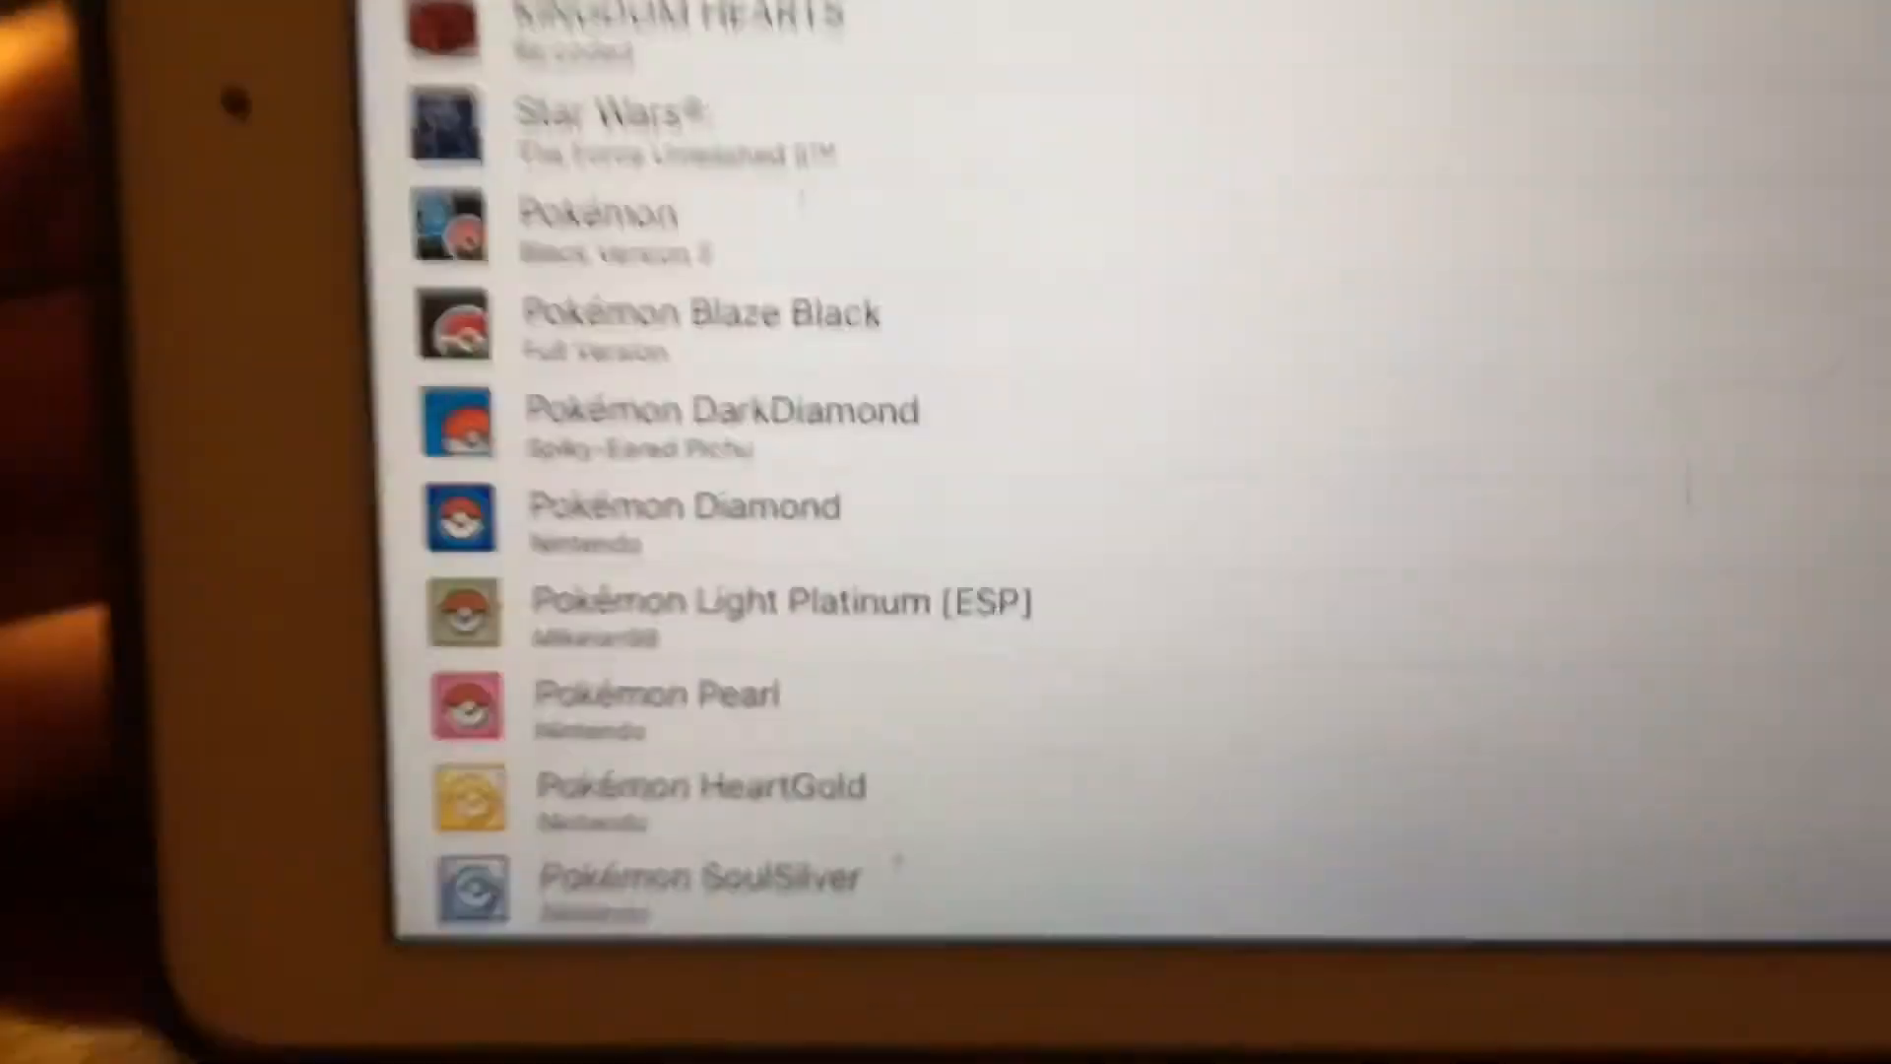